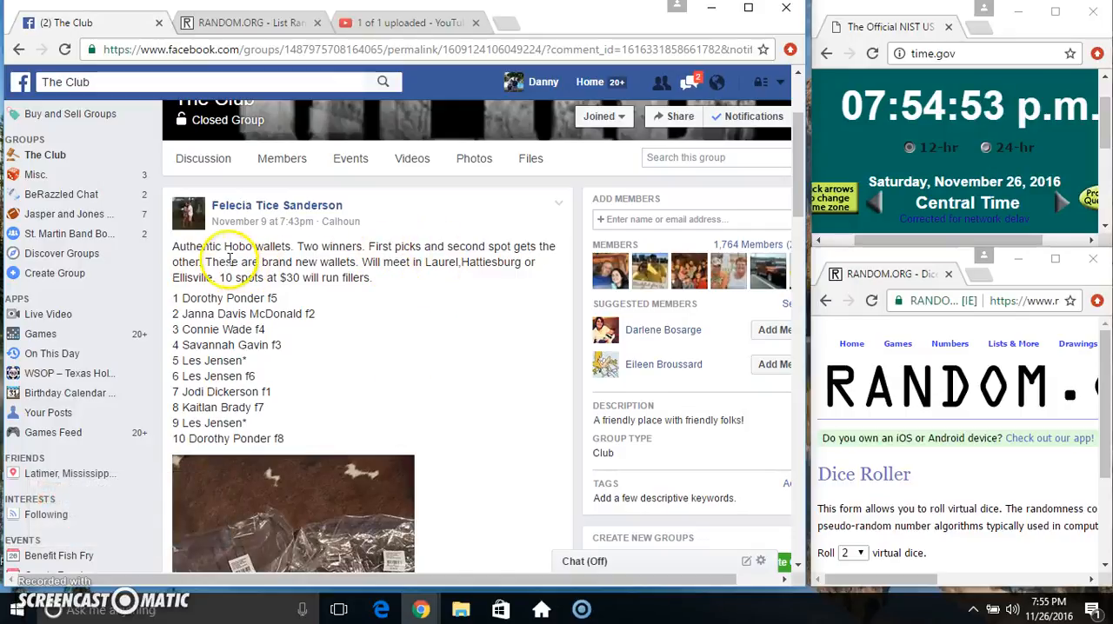
mouse_move(327, 247)
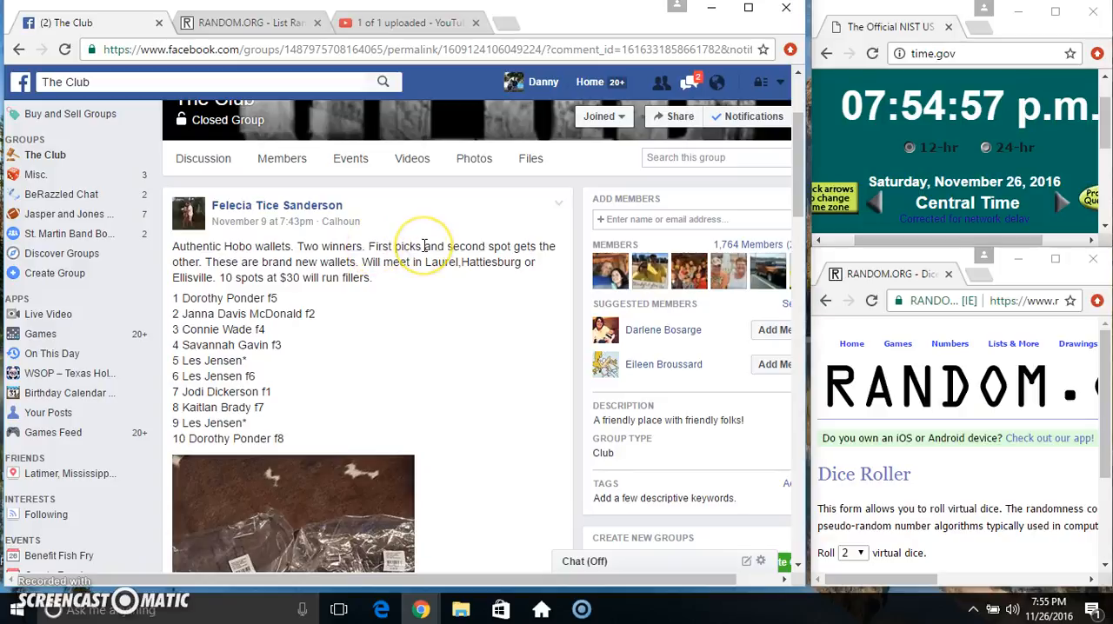
mouse_move(329, 261)
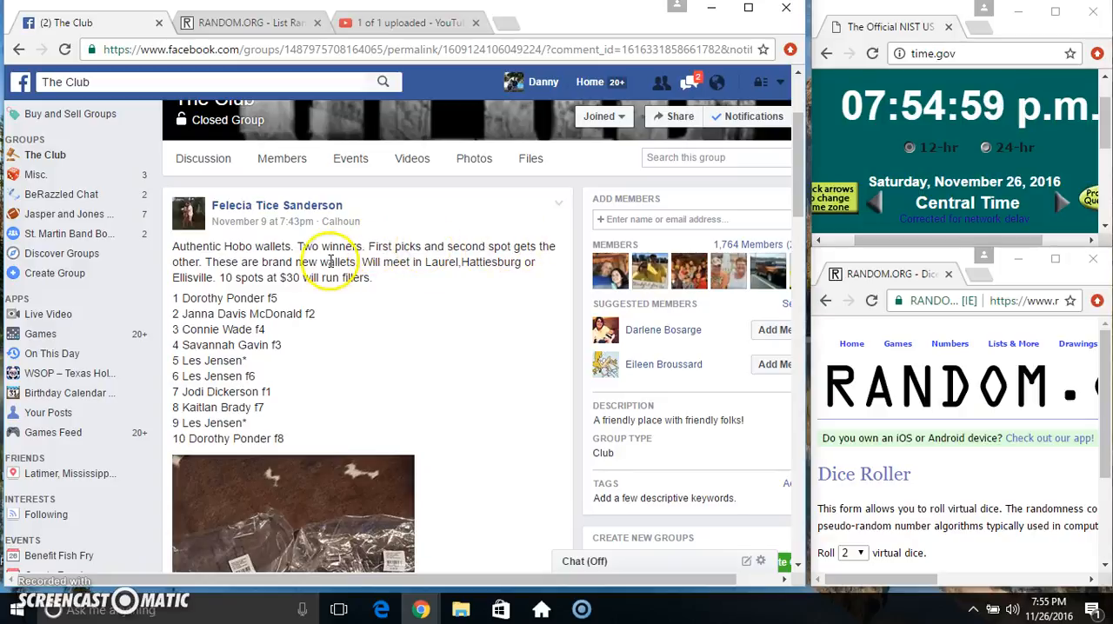
mouse_move(172, 306)
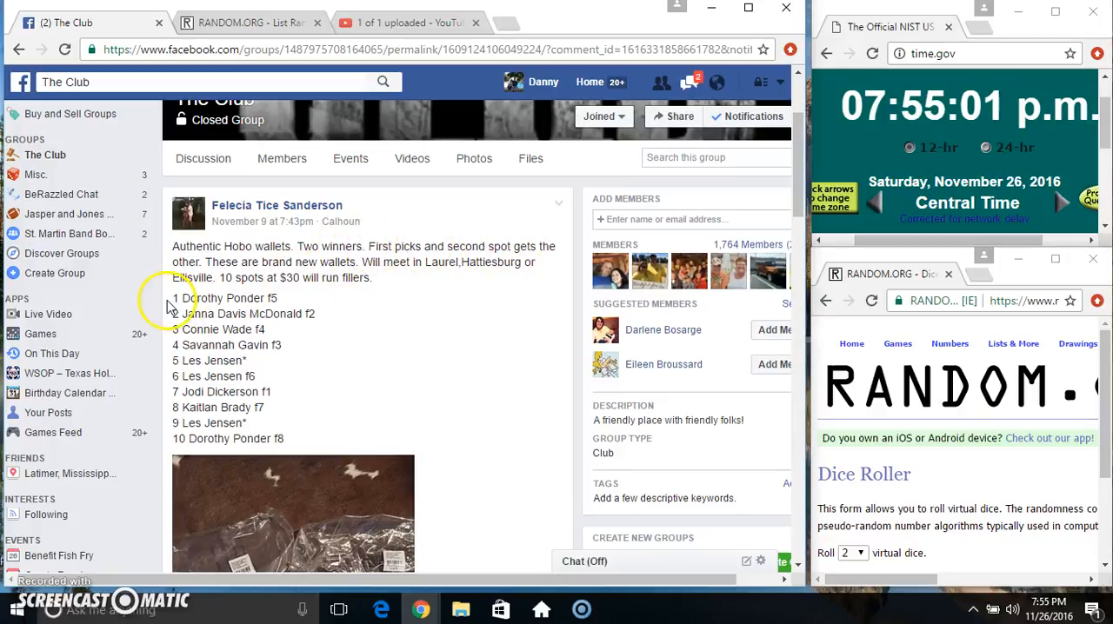
drag(171, 297, 310, 438)
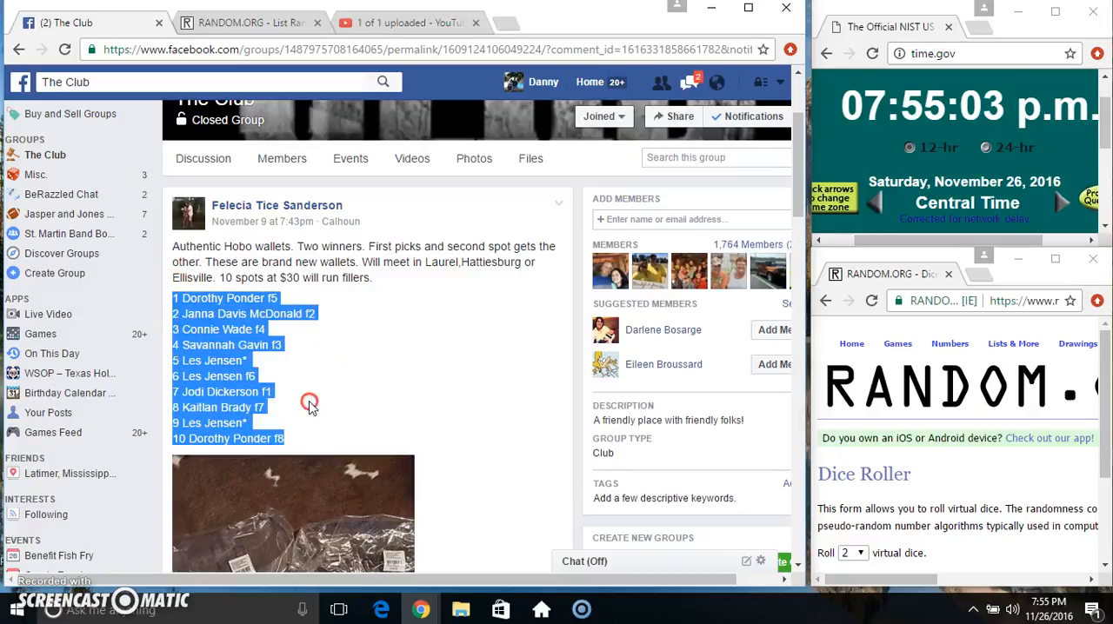
Scroll the comment thread down to the newest 'setting up' and 'live' comments.
scroll(down, 3)
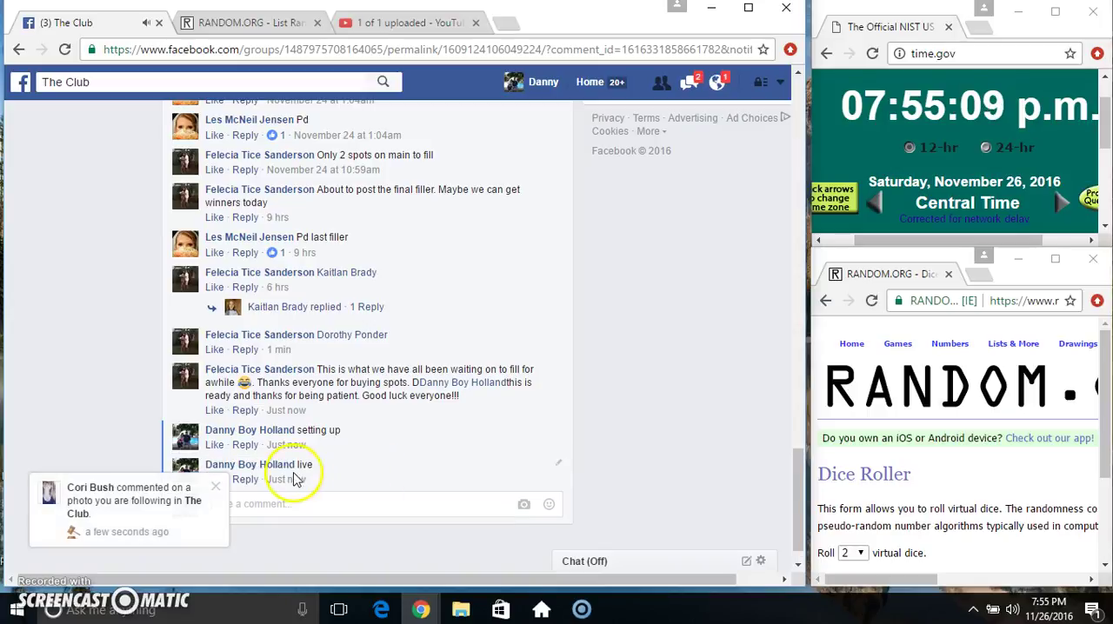
mouse_move(549, 505)
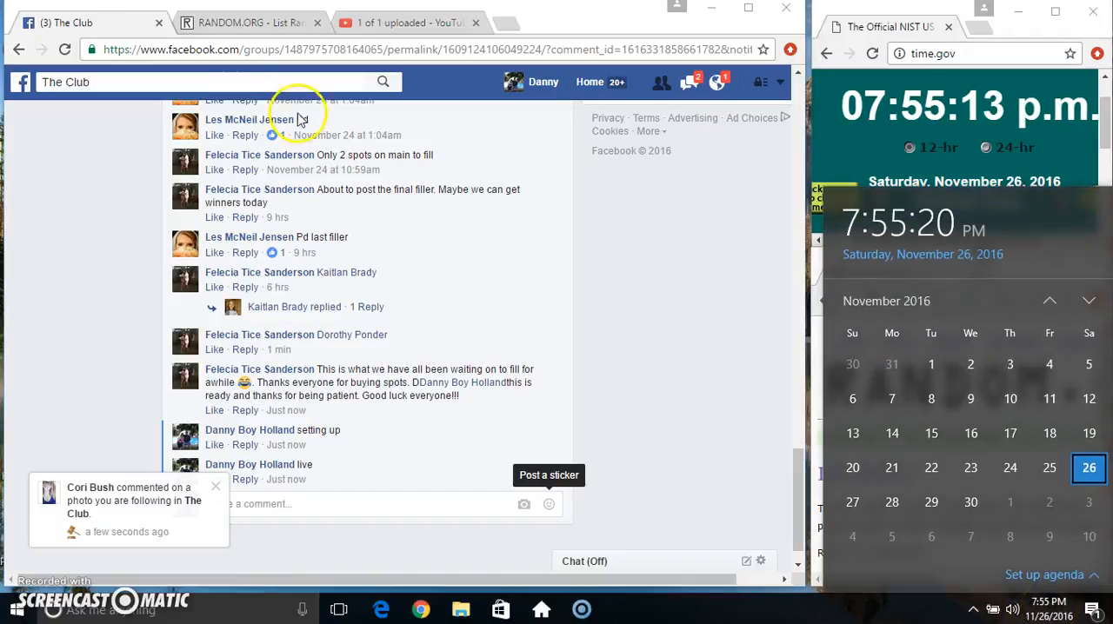
Close the Windows date and time flyout to reveal the List Randomizer with ten entries.
click(244, 22)
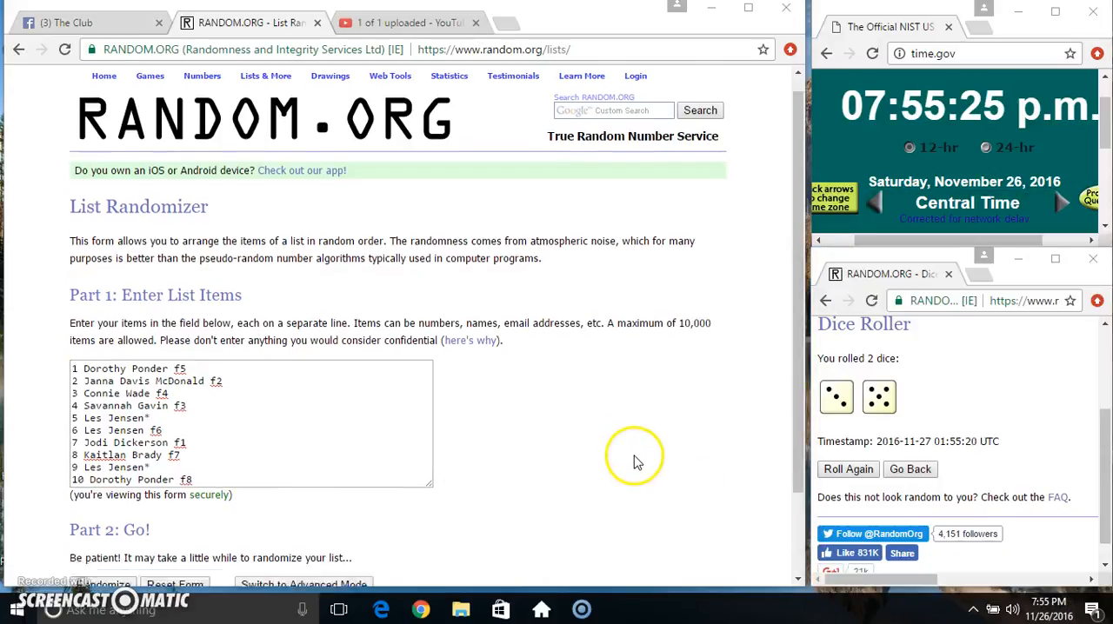
Randomize the ten-entry list until RANDOM.ORG reports 8 shuffles, then switch to The Club tab.
click(99, 584)
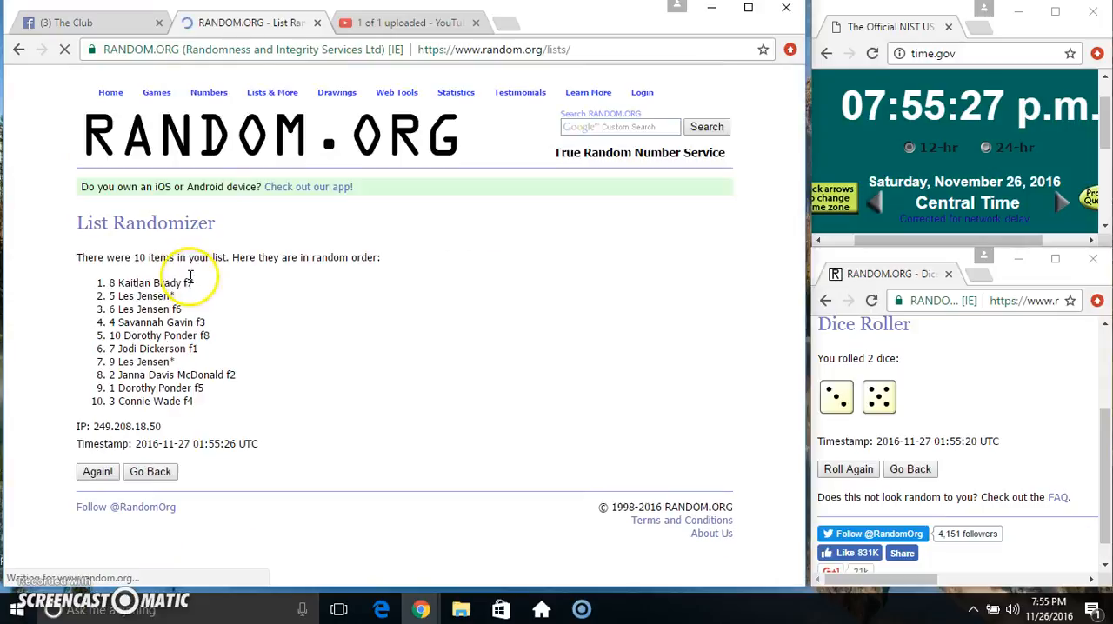
click(98, 473)
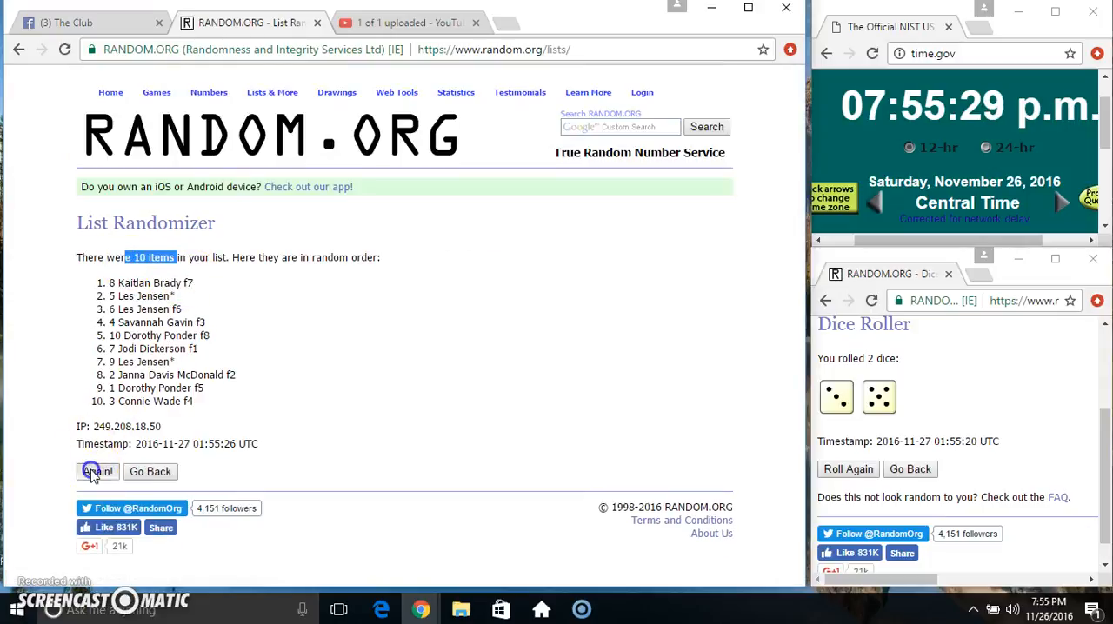
click(95, 472)
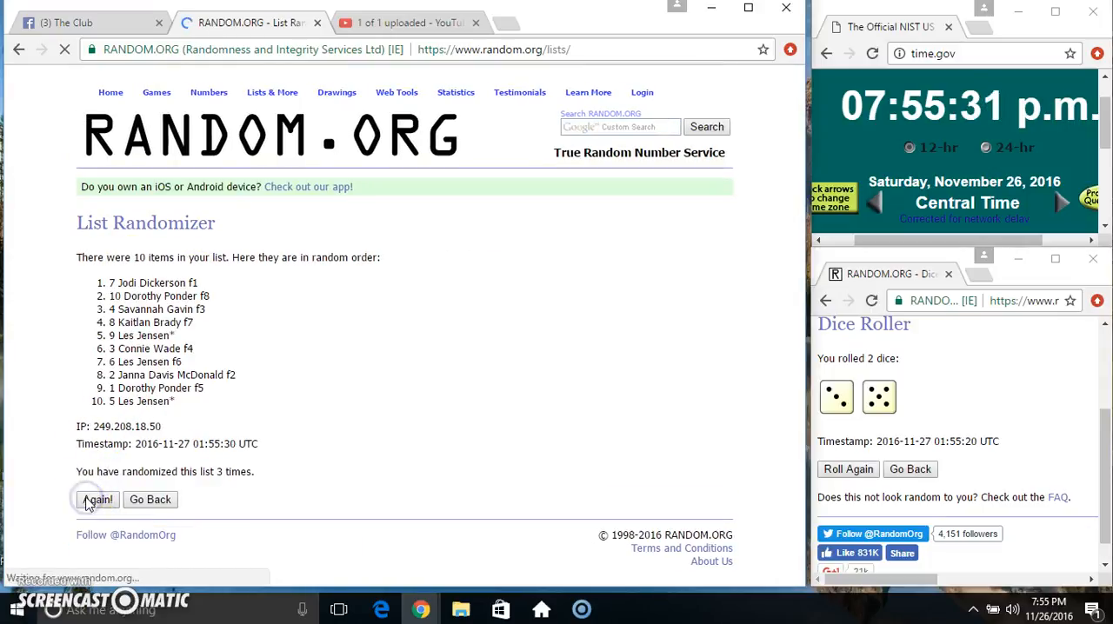
click(97, 500)
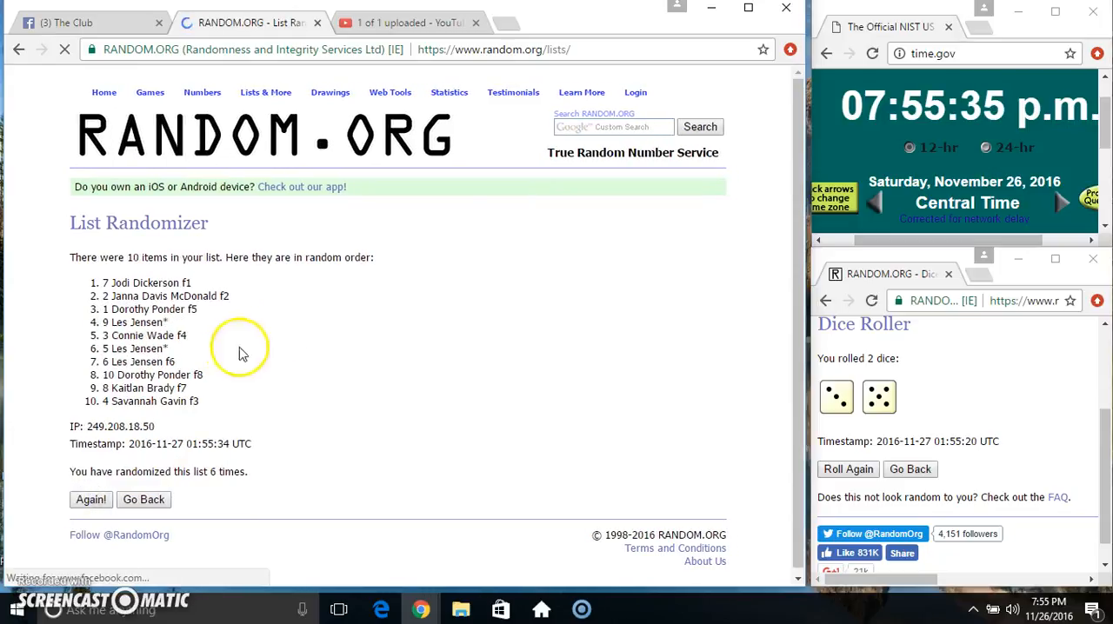
click(90, 499)
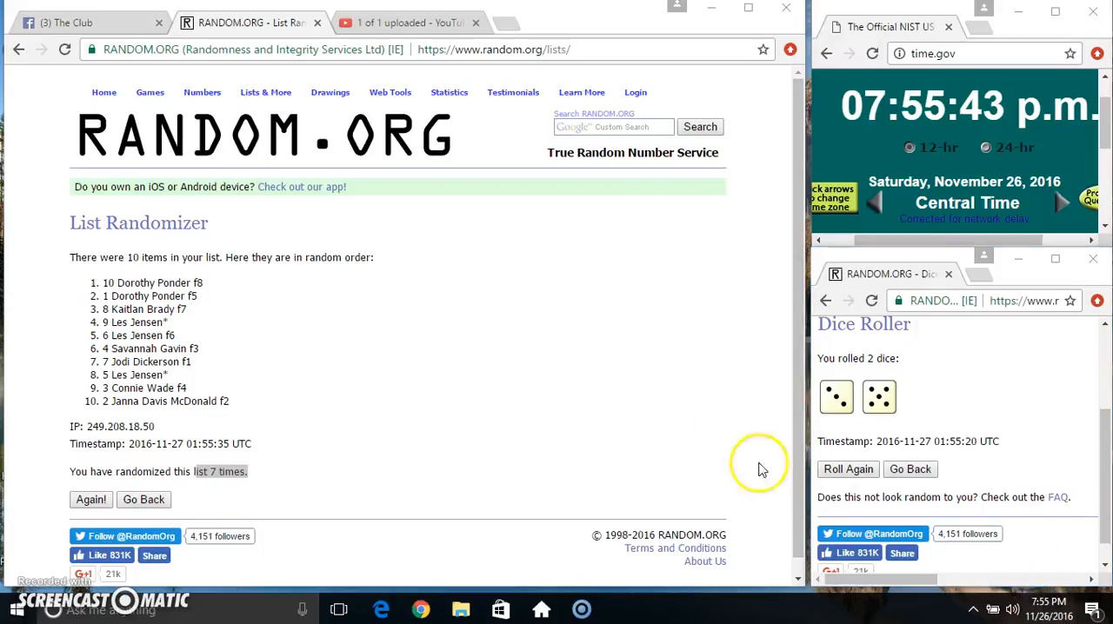
mouse_move(157, 396)
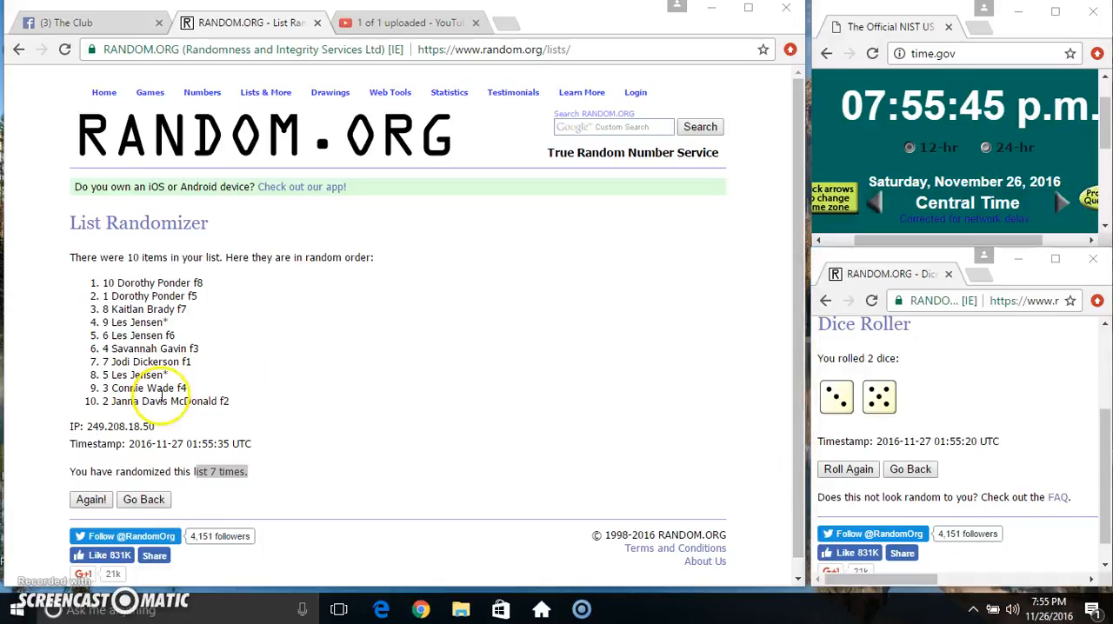
click(90, 499)
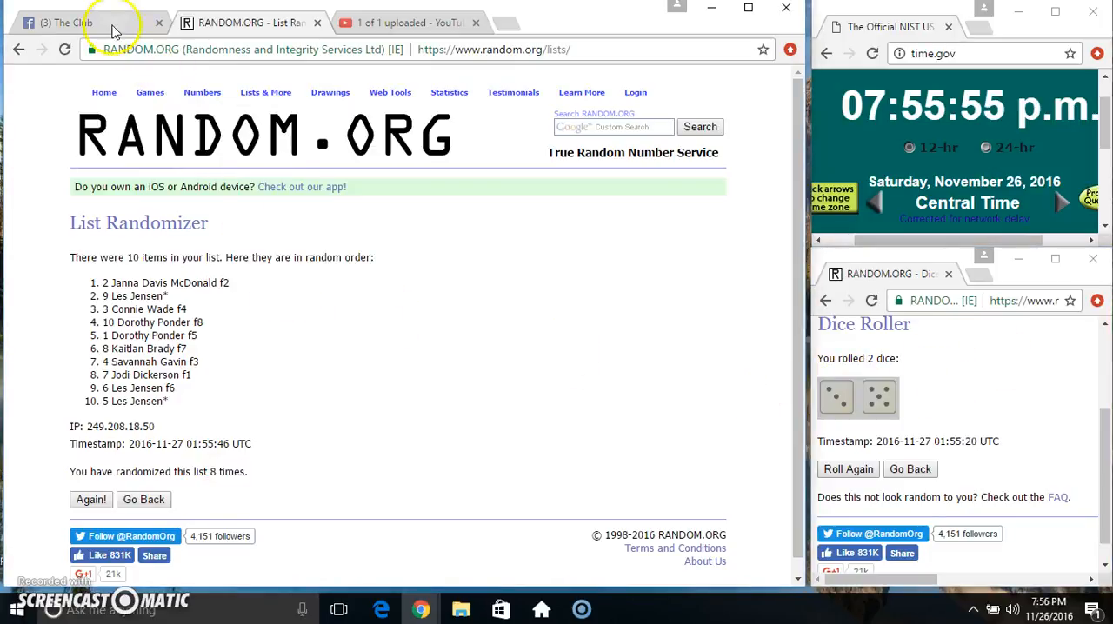
click(65, 19)
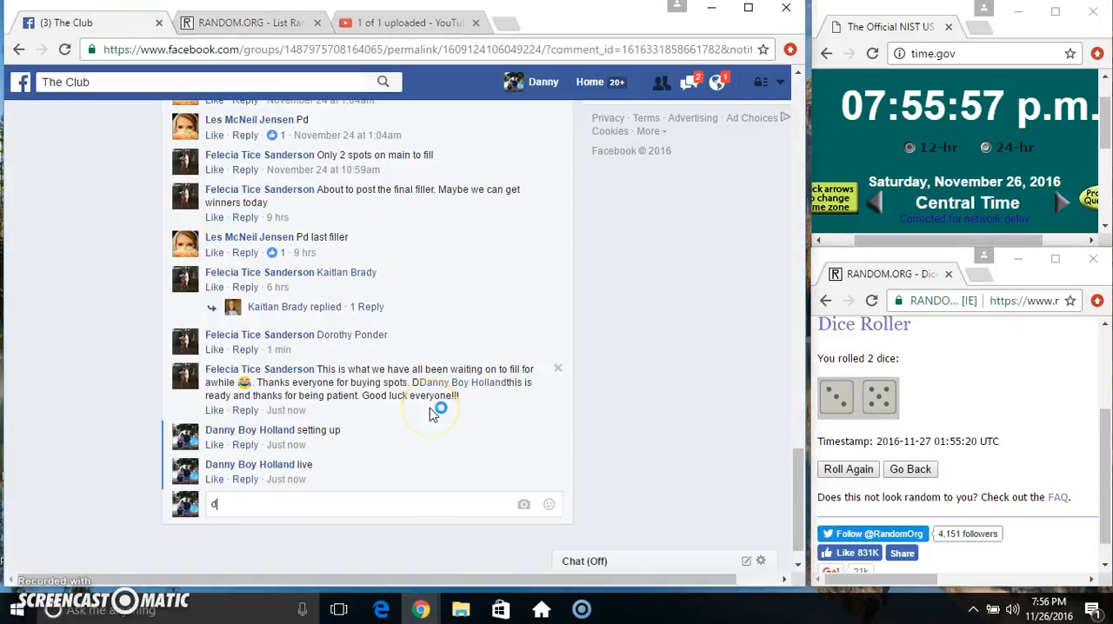